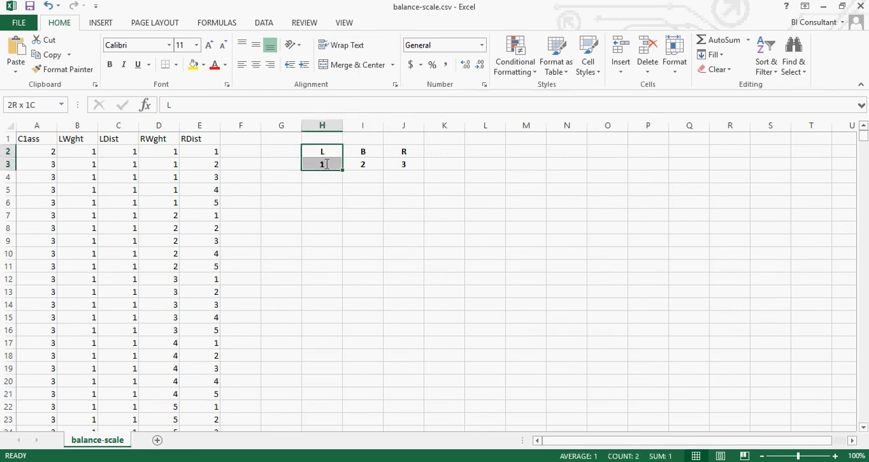
Add a note mapping classes L, B, R to codes 1, 2, 3 beside the data.
left_click(37, 151)
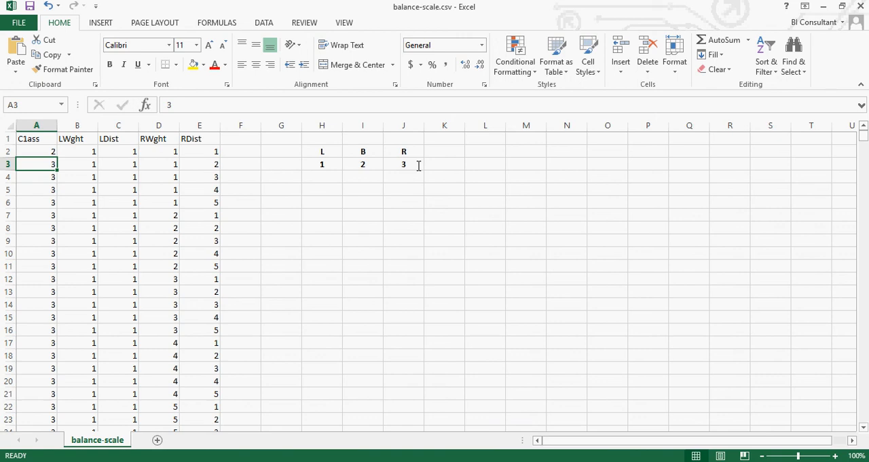
mouse_move(614, 73)
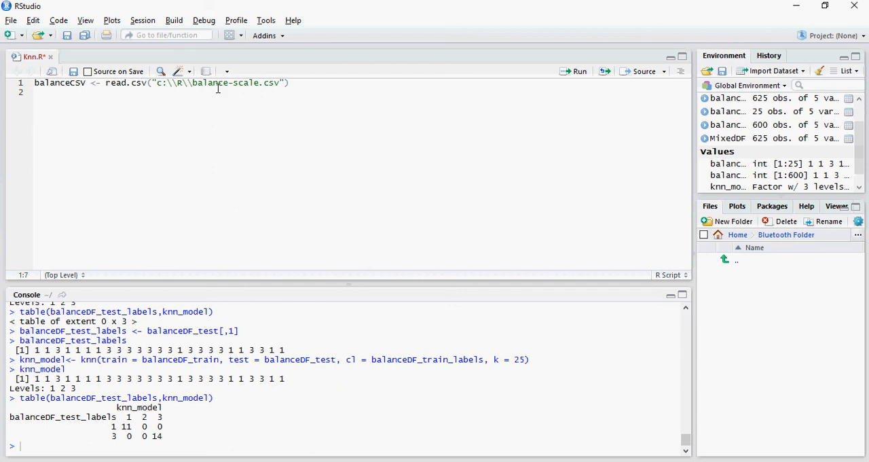
mouse_move(575, 75)
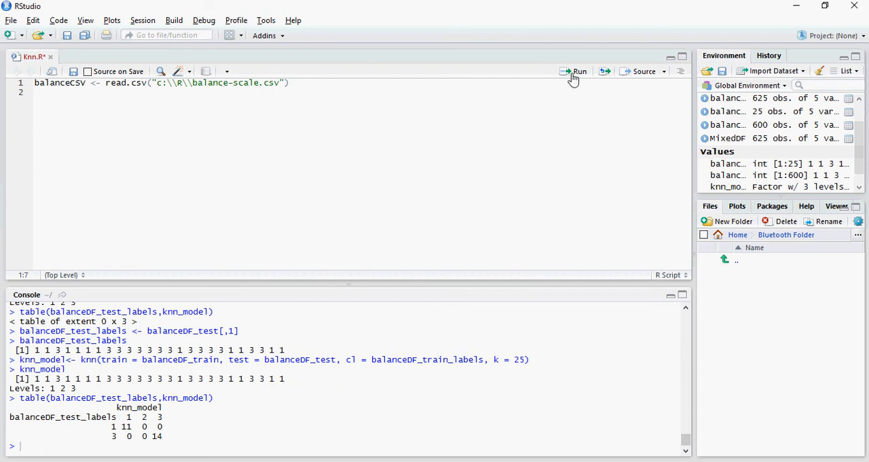
Re-read balance-scale.csv into balanceCSV and run str(balanceCSV), highlighting the 625 observations of 5 integer variables.
left_click(578, 70)
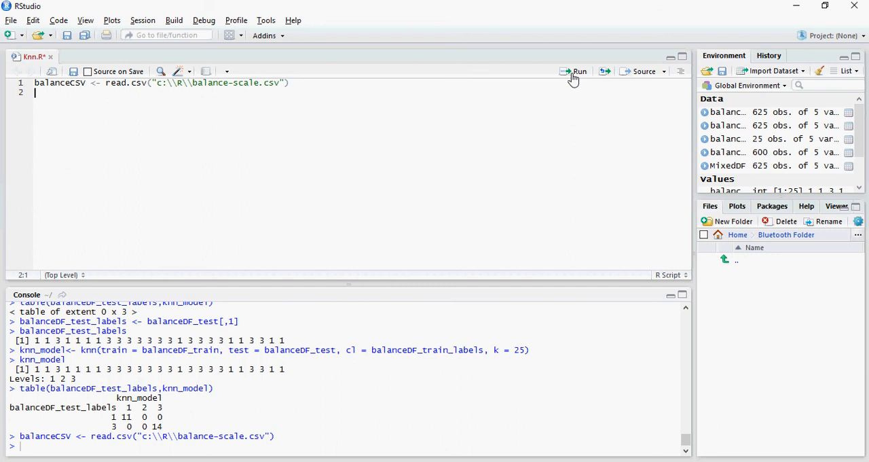
type("str(balanceCSV)")
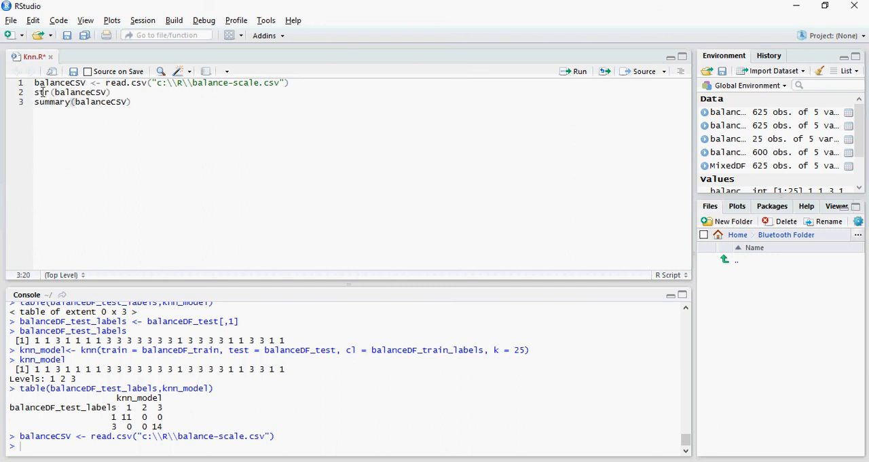
left_click_drag(35, 92, 130, 101)
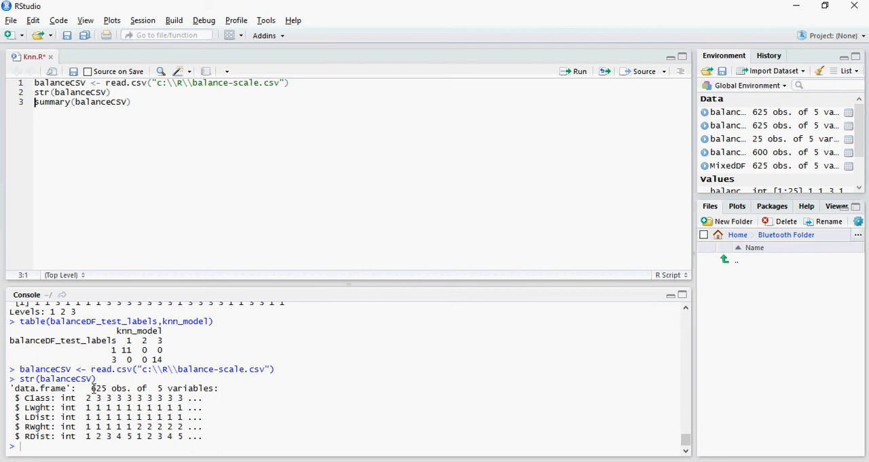
double_click(99, 388)
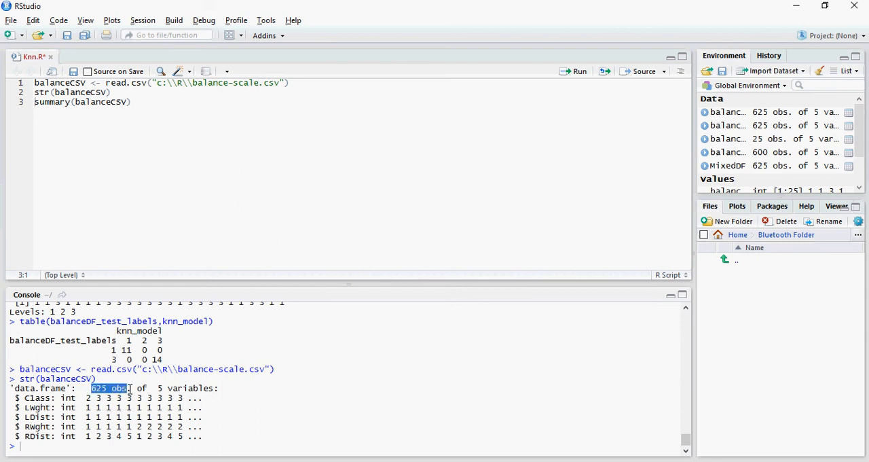
mouse_move(182, 385)
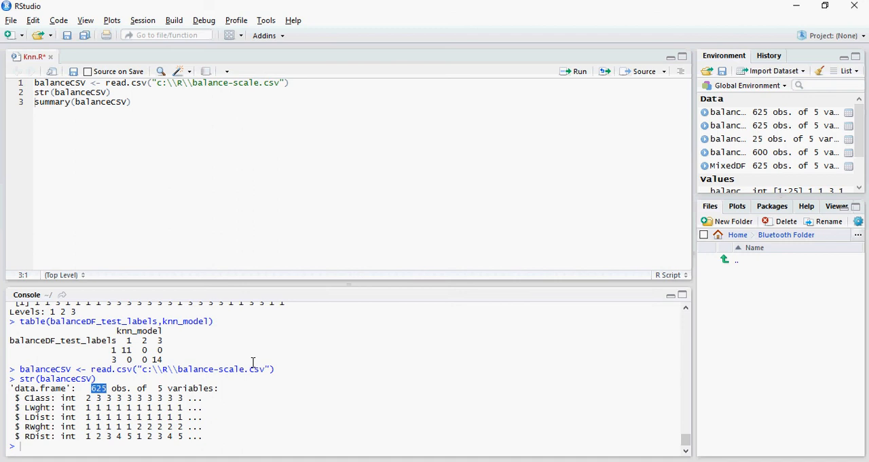
mouse_move(228, 351)
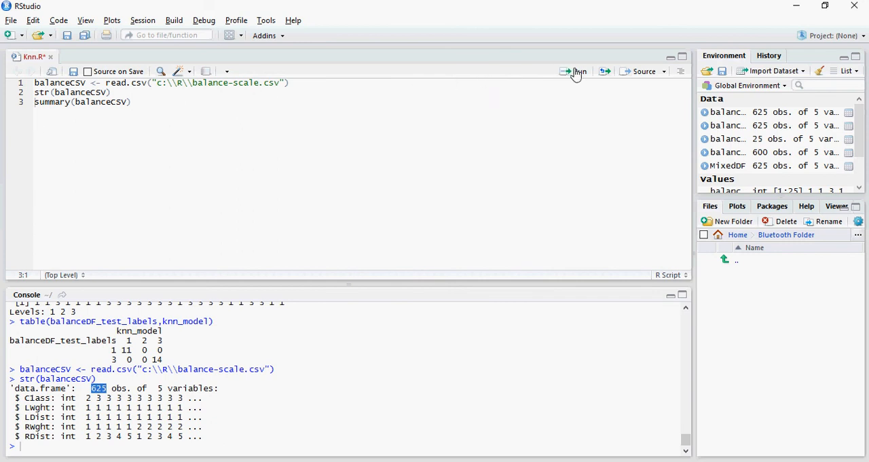
Run summary(balanceCSV) showing min 1, median 3, max 5 for all five variables.
left_click(579, 70)
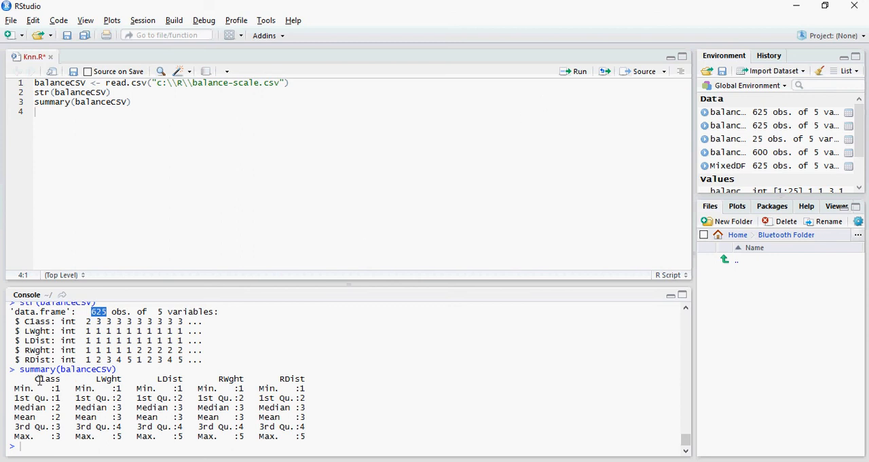
mouse_move(58, 383)
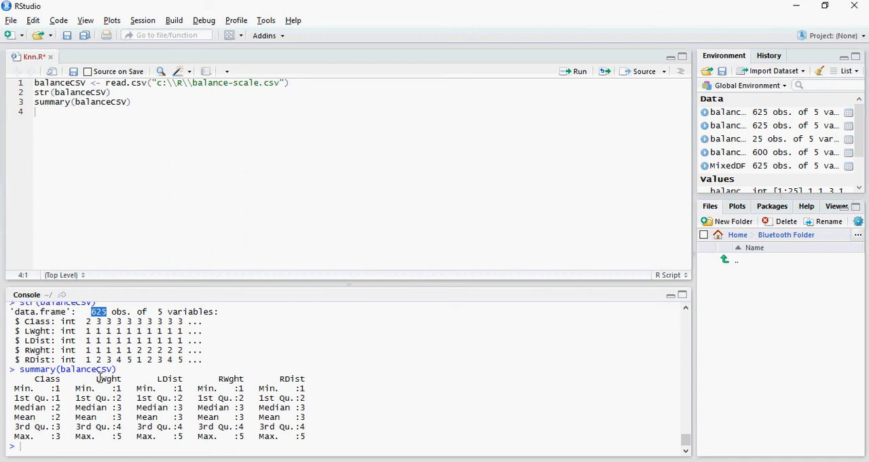
mouse_move(225, 378)
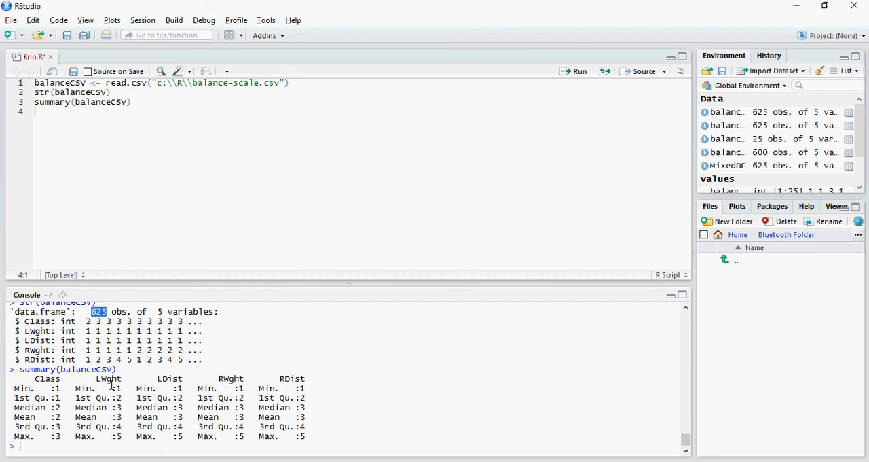
mouse_move(274, 388)
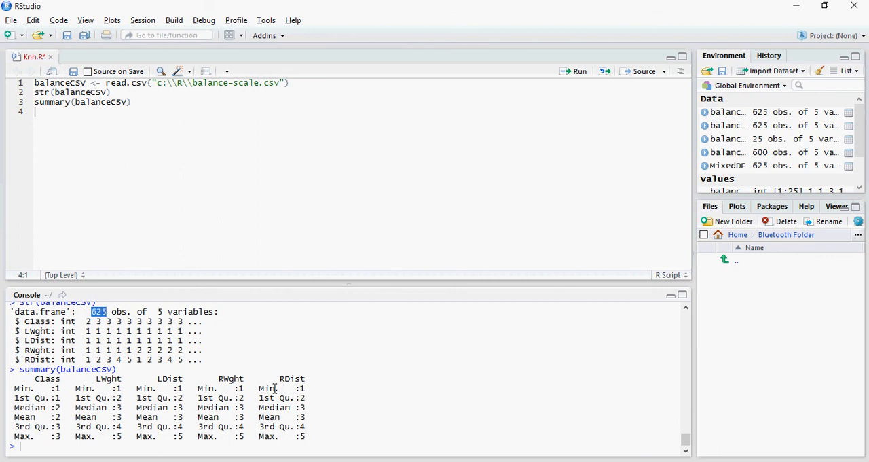
mouse_move(147, 407)
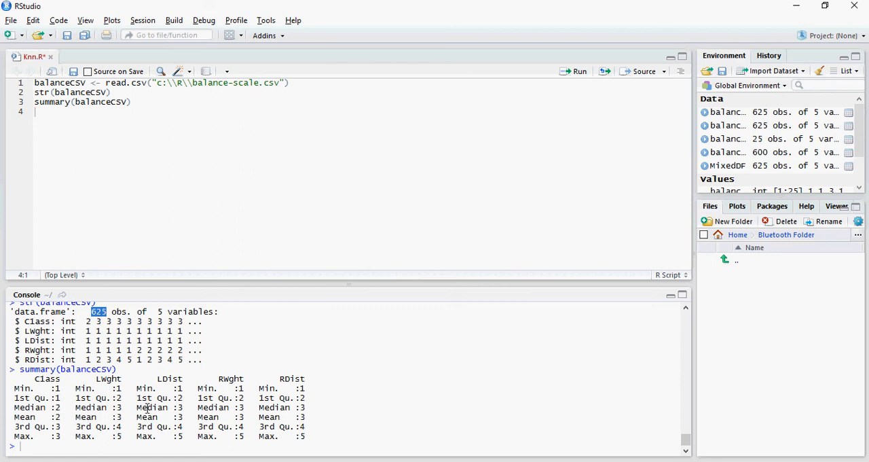
mouse_move(128, 393)
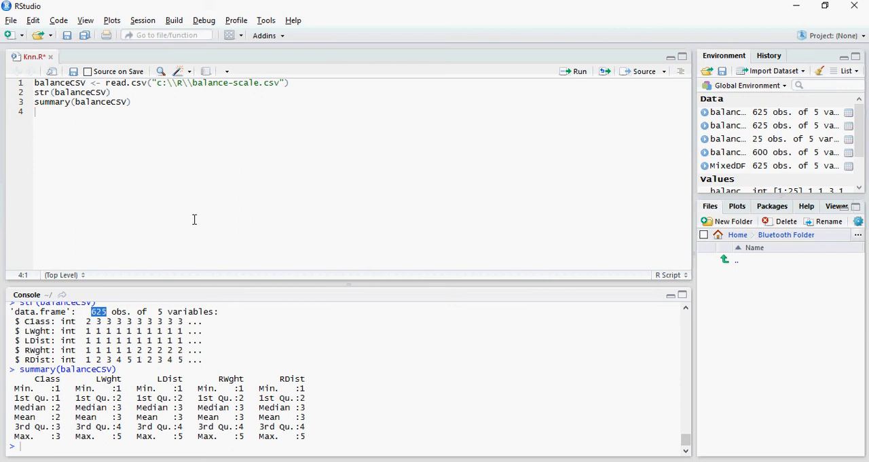
Create balanceDF <- balanceCSV[order(runif(nrow(balanceCSV))),] and show tail(balanceDF,25) with scrambled row numbers.
type("balanceDF <- balanceCSV[order(runif(nrow(balanceCSV))),]")
type("tail(balanceDF,25)")
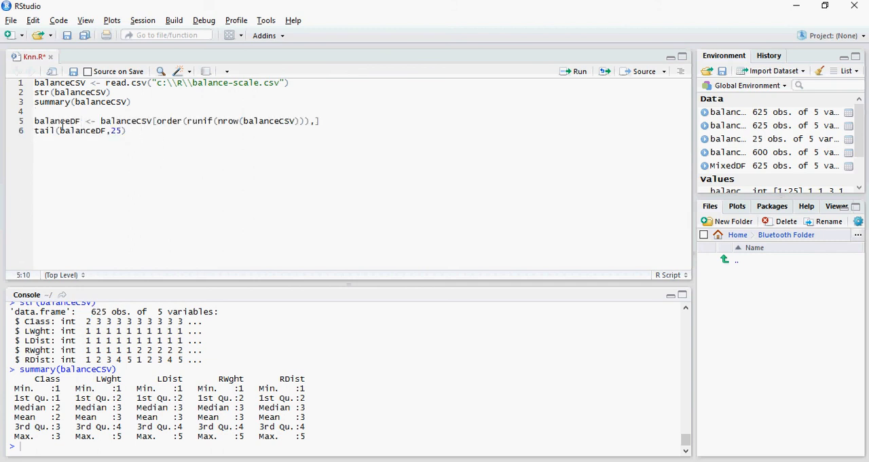
left_click(187, 121)
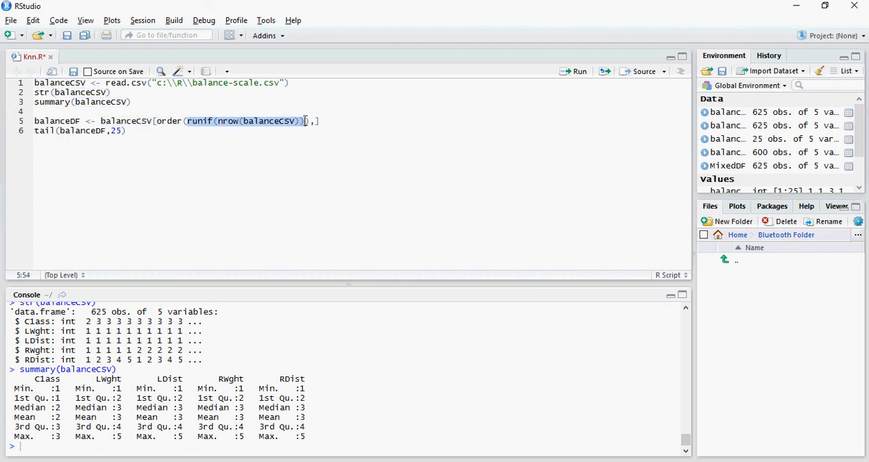
mouse_move(312, 158)
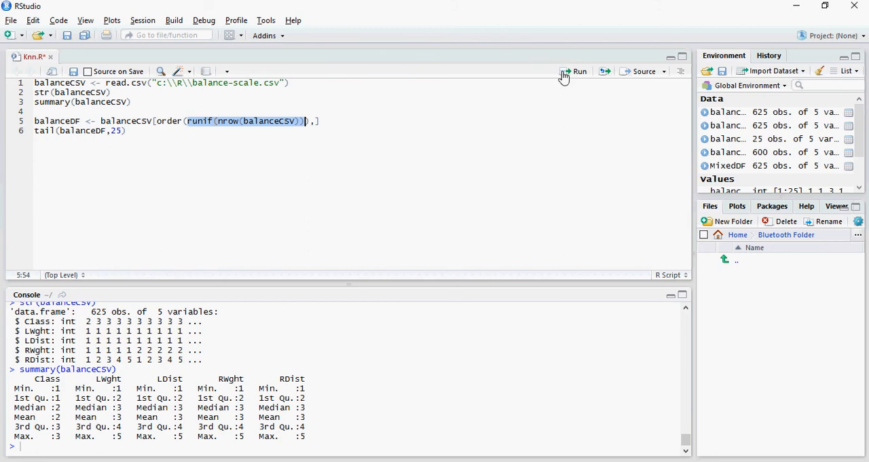
left_click(578, 71)
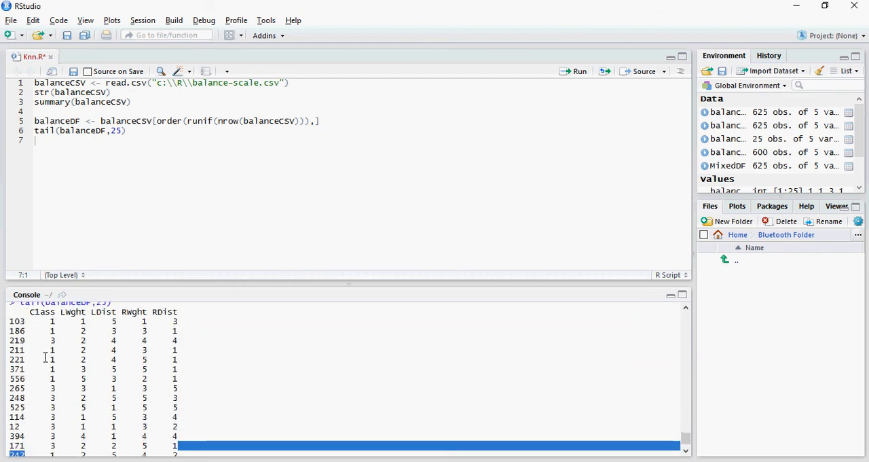
scroll("down", 3)
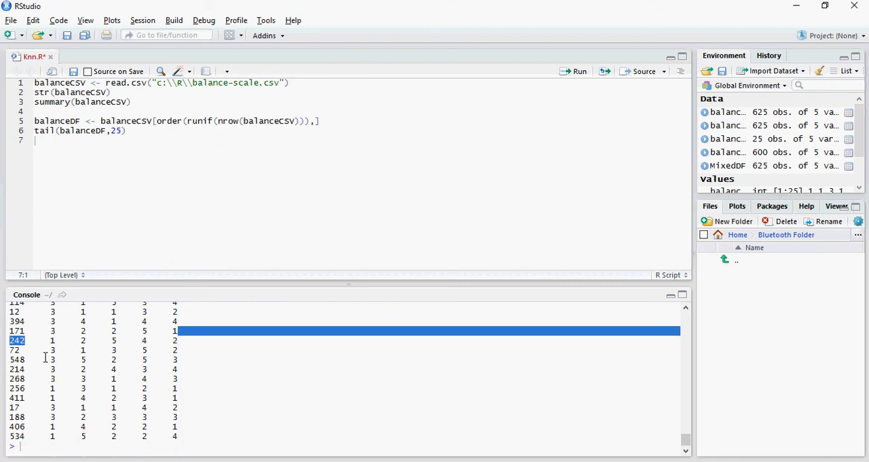